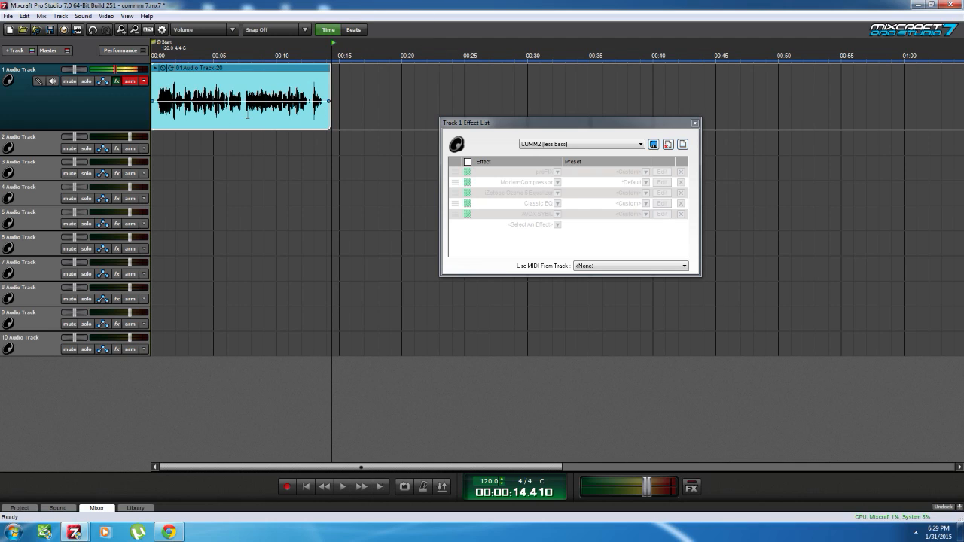
mouse_move(207, 119)
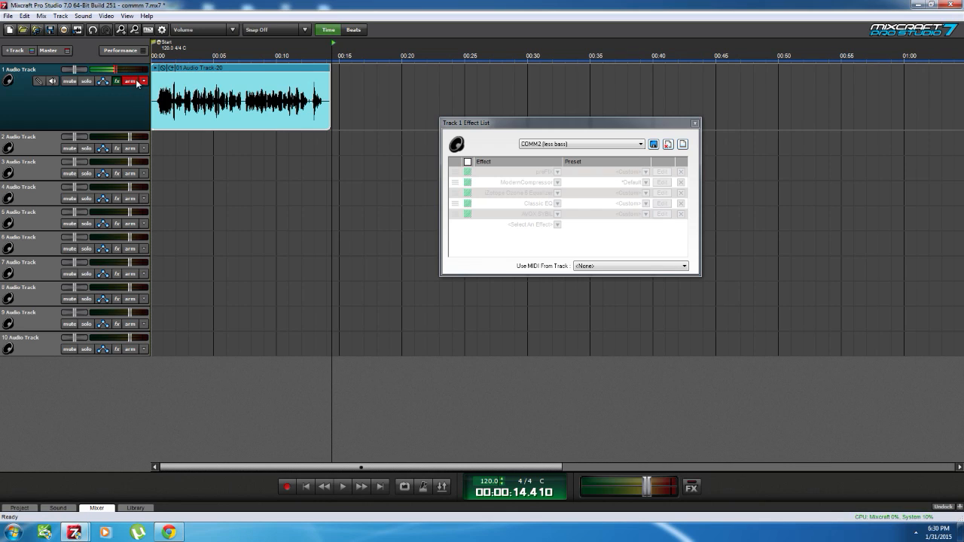
mouse_move(144, 86)
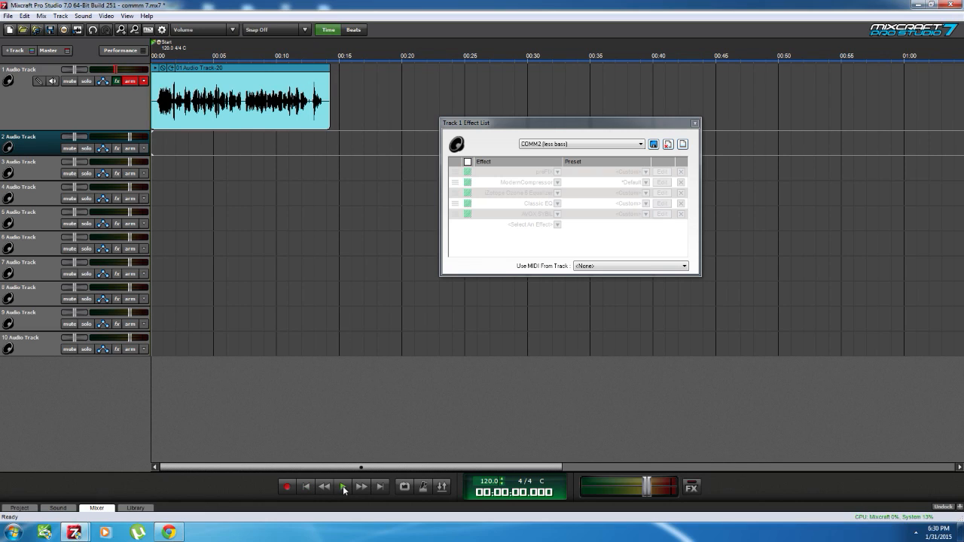
Step: Play the dry vocal, then enable all five effects in Track 1's chain at once
click(342, 486)
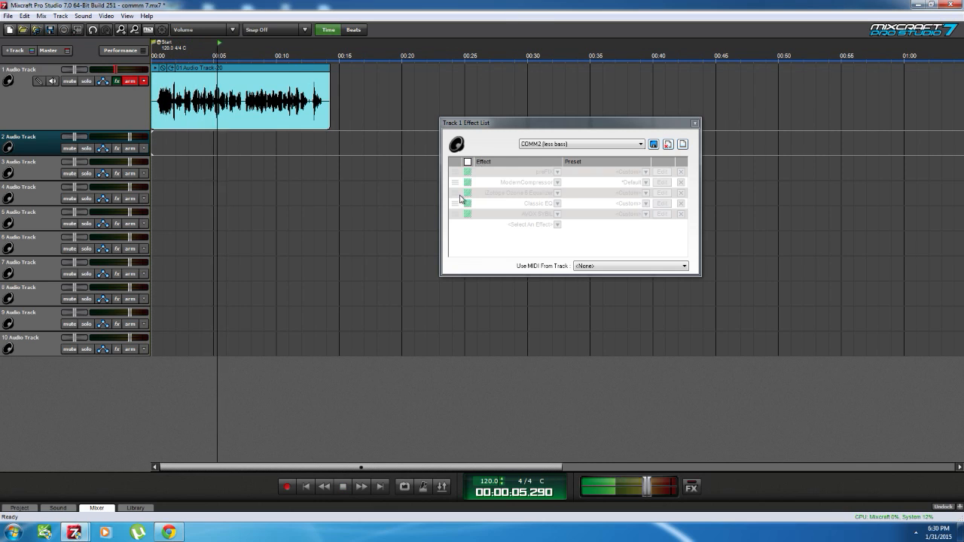
click(343, 487)
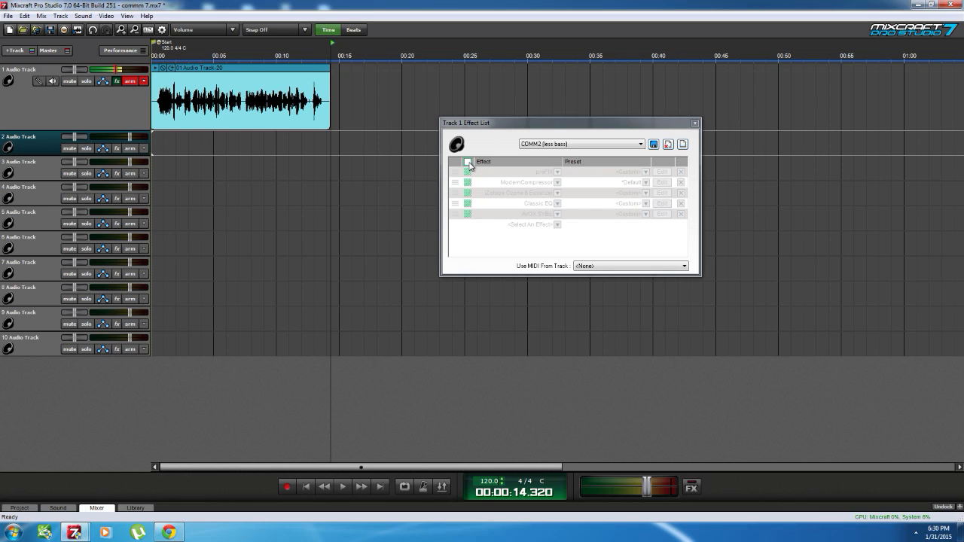
click(468, 162)
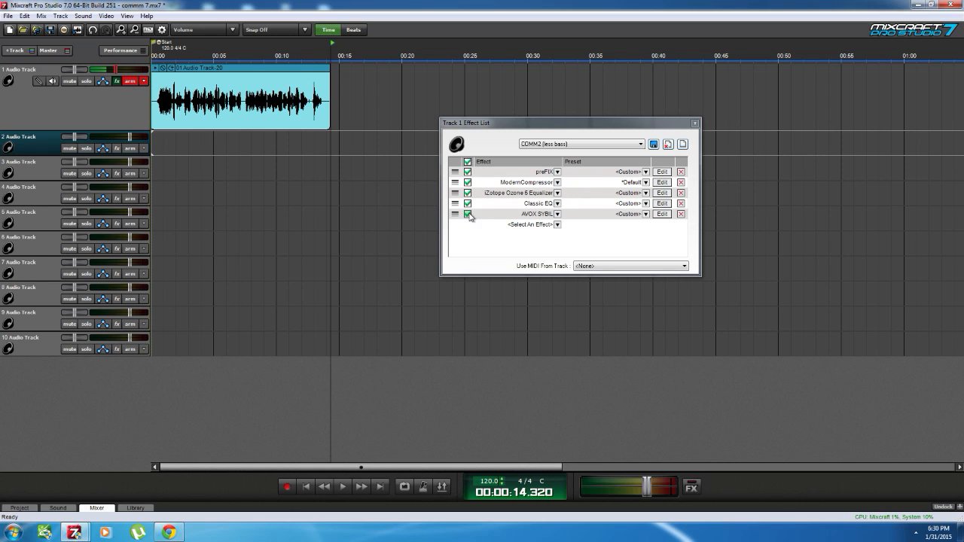
Step: Switch off the other effects to isolate the preFIX gate and play the vocal through it
click(662, 171)
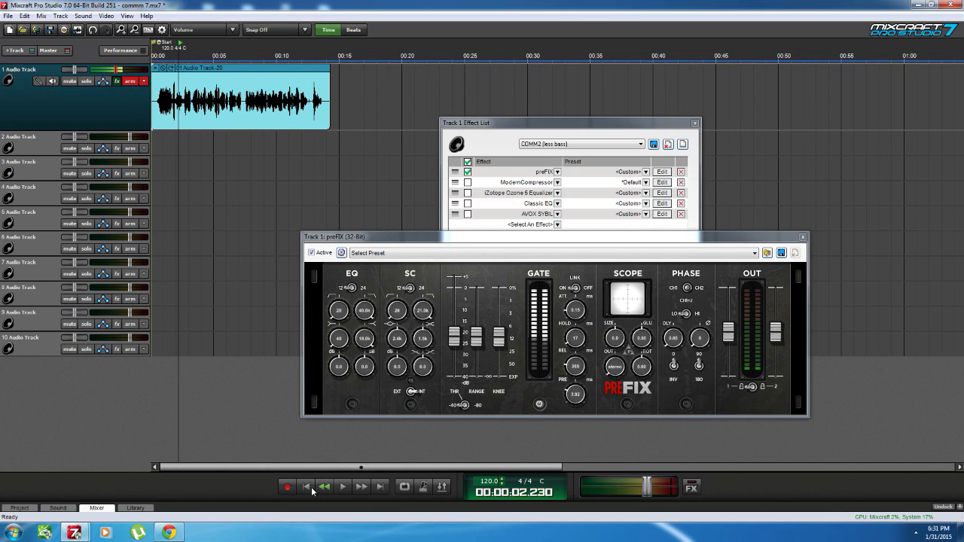
mouse_move(303, 488)
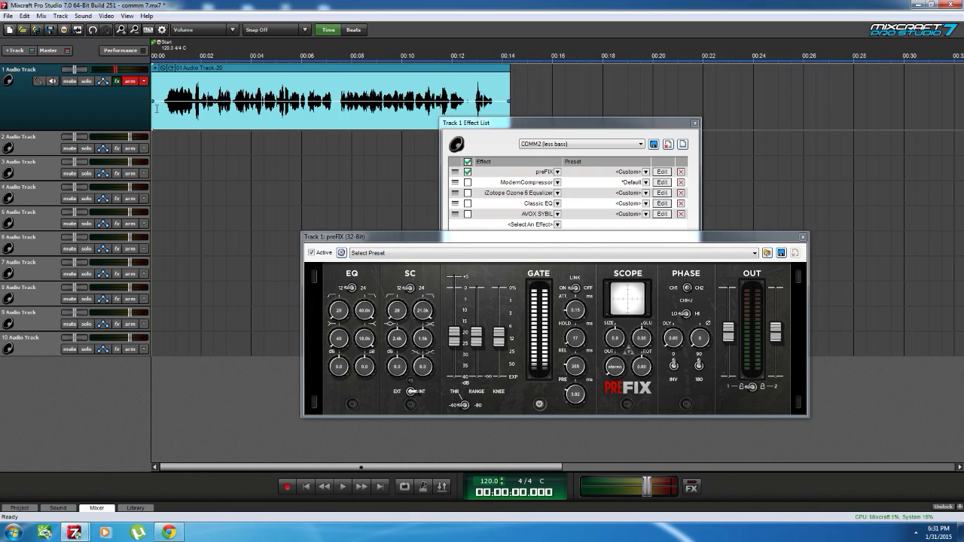
click(343, 487)
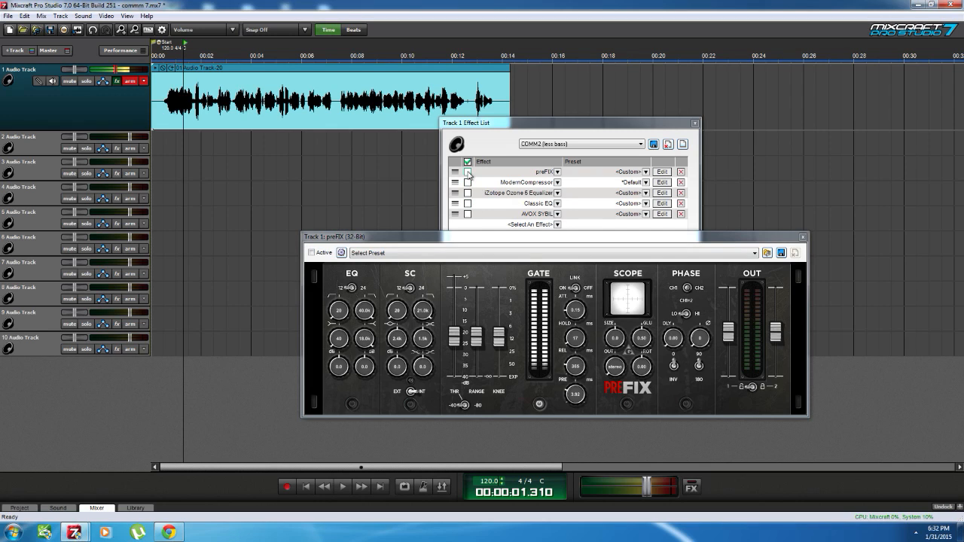
Step: Bring the Effect List forward and enable ModernCompressor after the preFIX gate
click(469, 172)
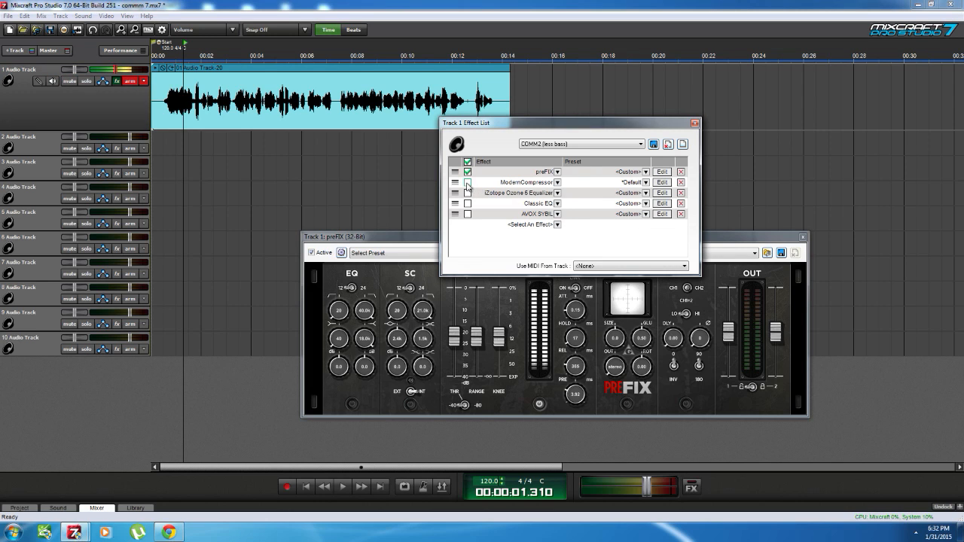
click(468, 182)
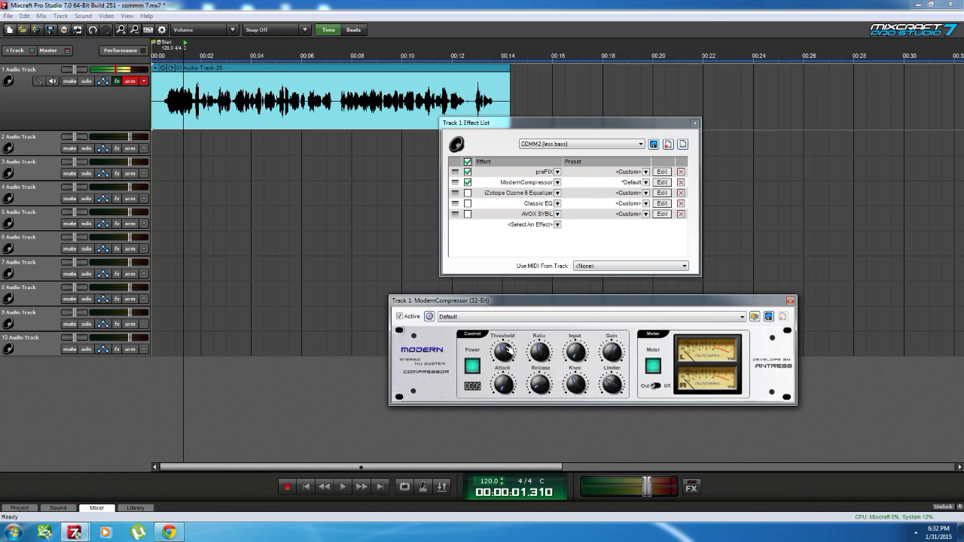
mouse_move(523, 340)
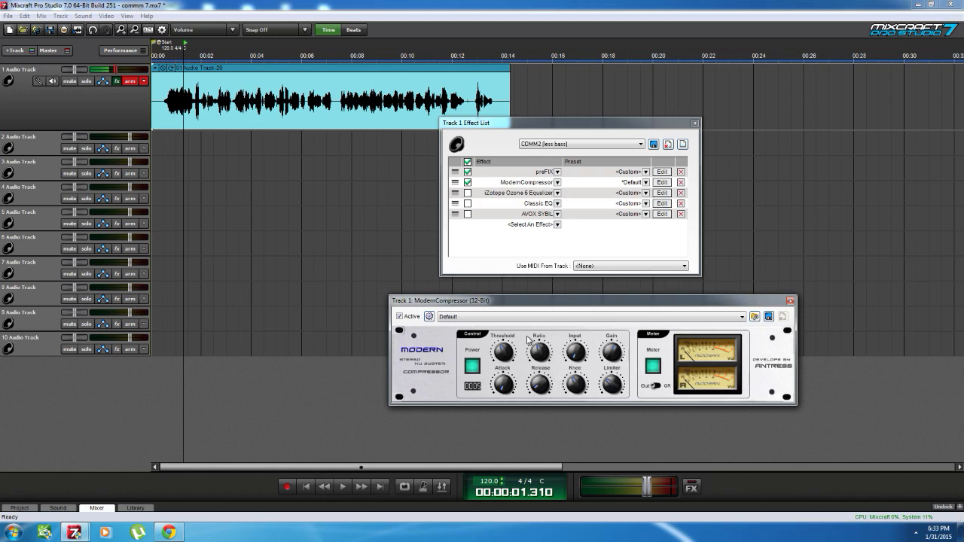
mouse_move(539, 306)
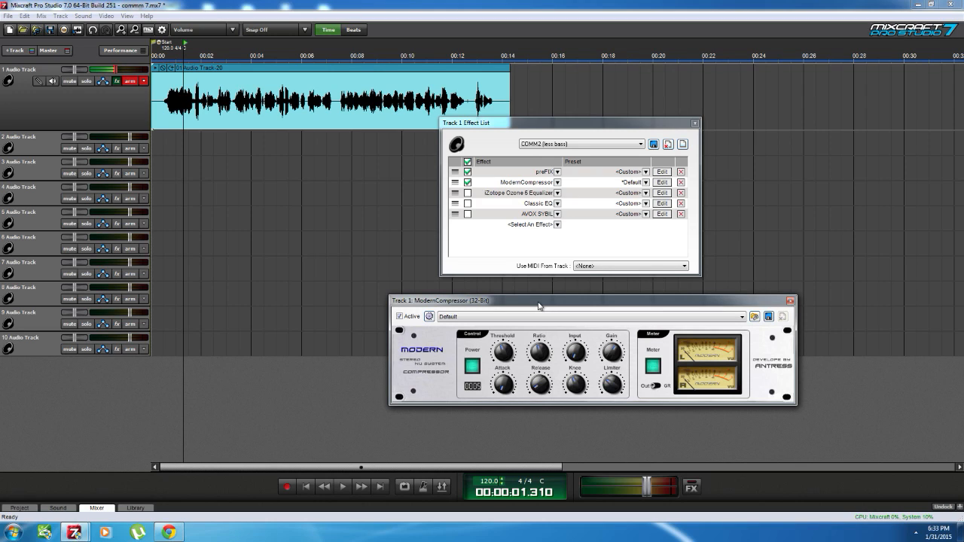
mouse_move(540, 354)
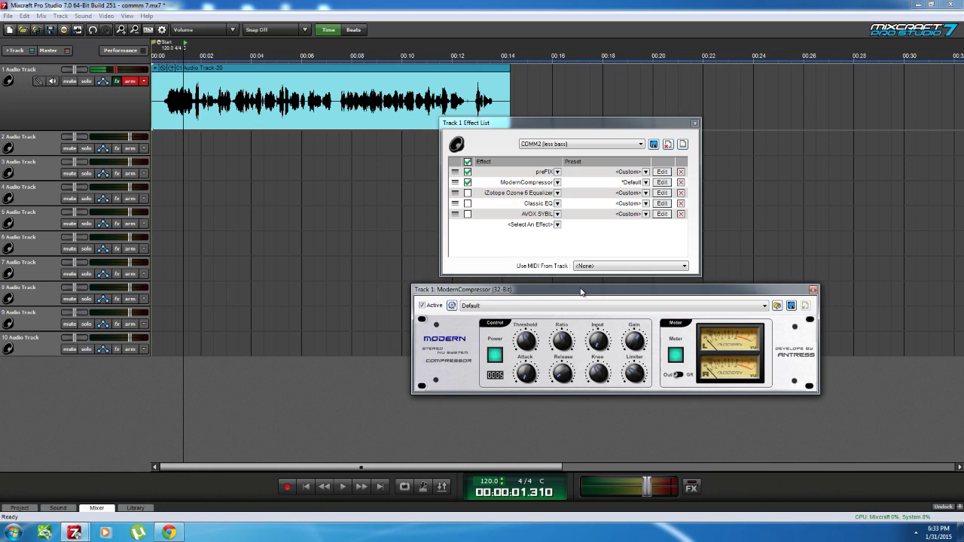
Step: Reposition the ModernCompressor window to reach its Ratio and Release knobs
drag(580, 290, 608, 284)
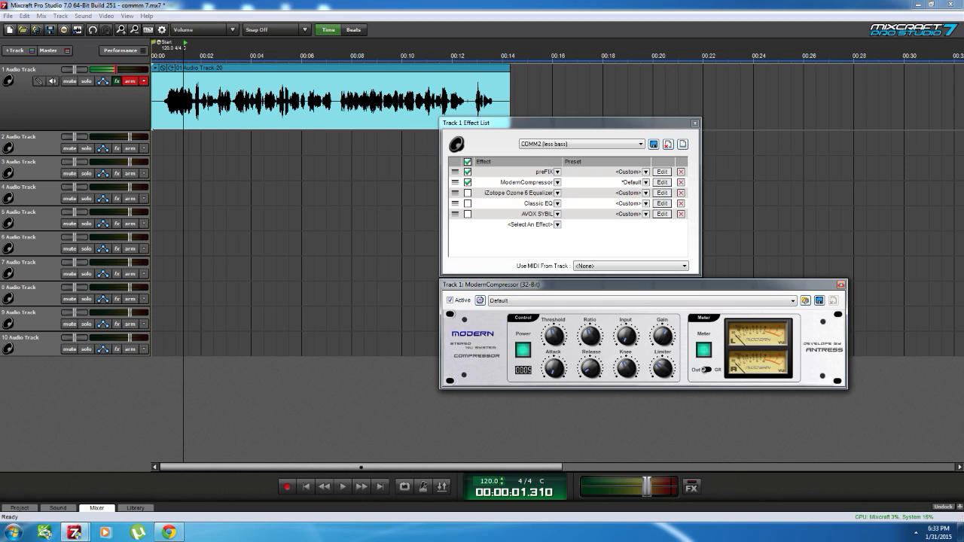
mouse_move(591, 337)
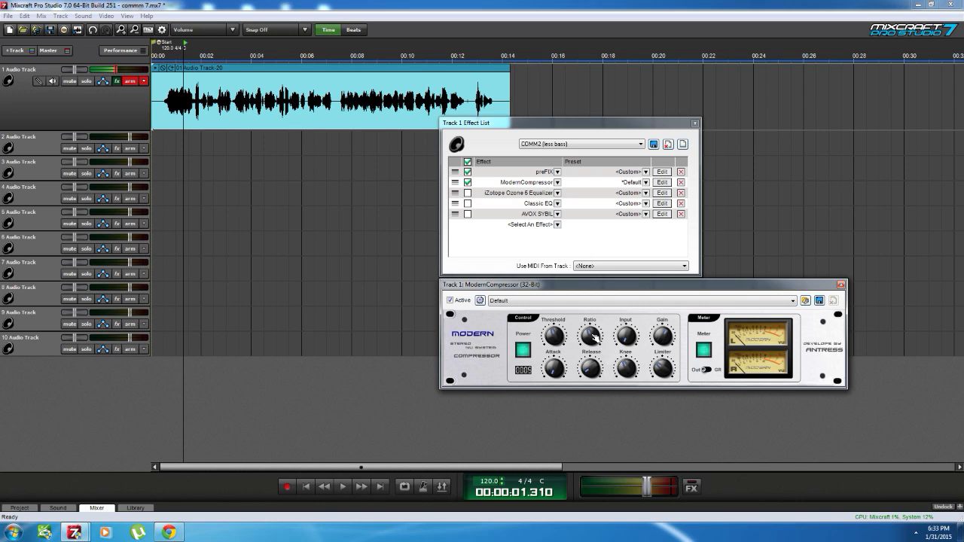
mouse_move(388, 176)
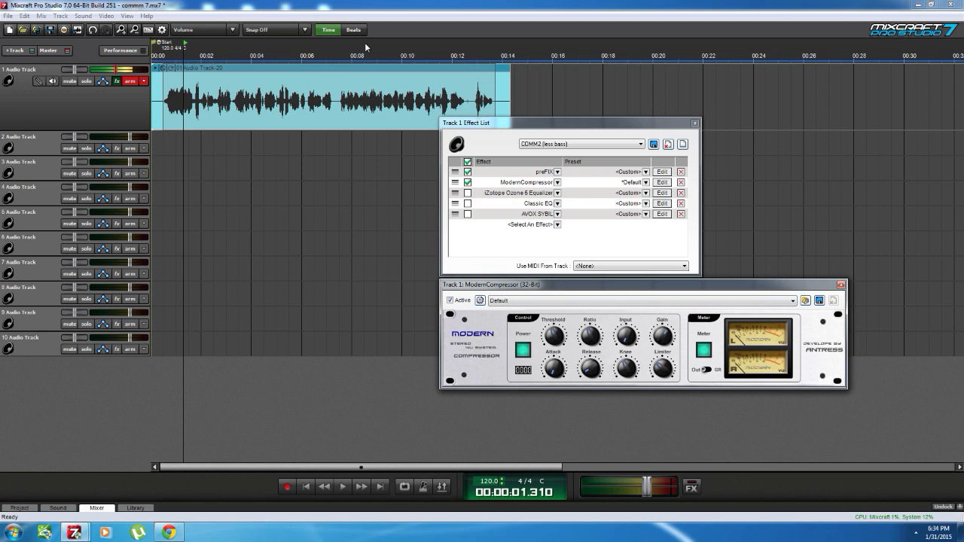
mouse_move(623, 354)
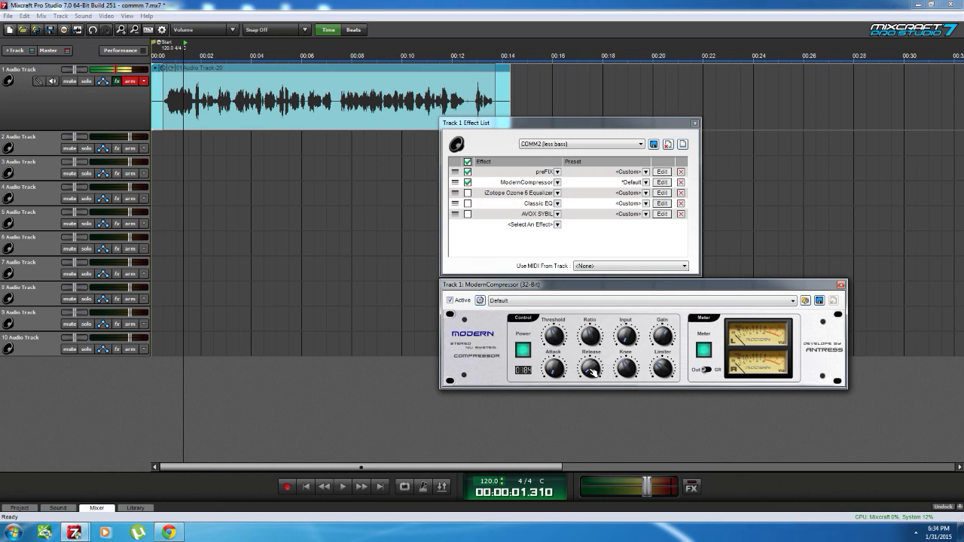
mouse_move(592, 369)
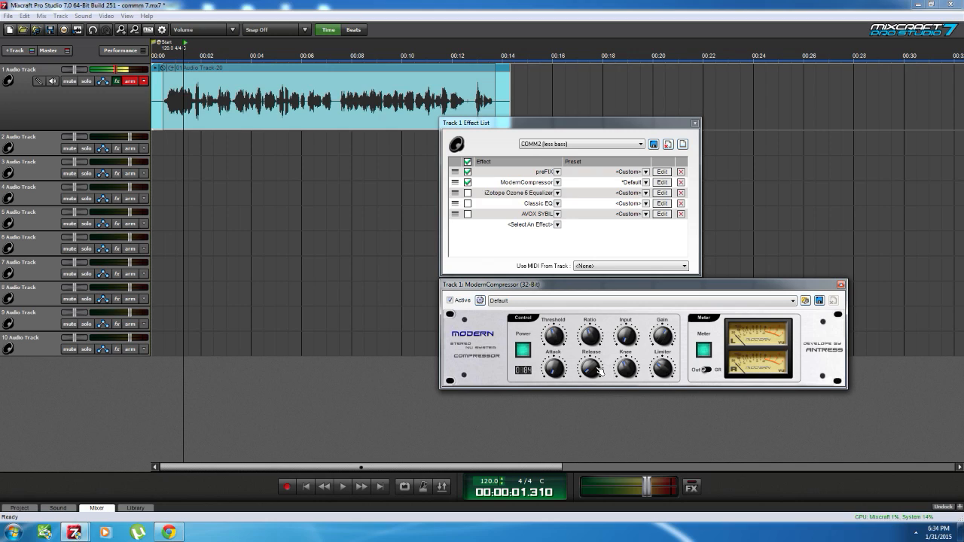
mouse_move(580, 379)
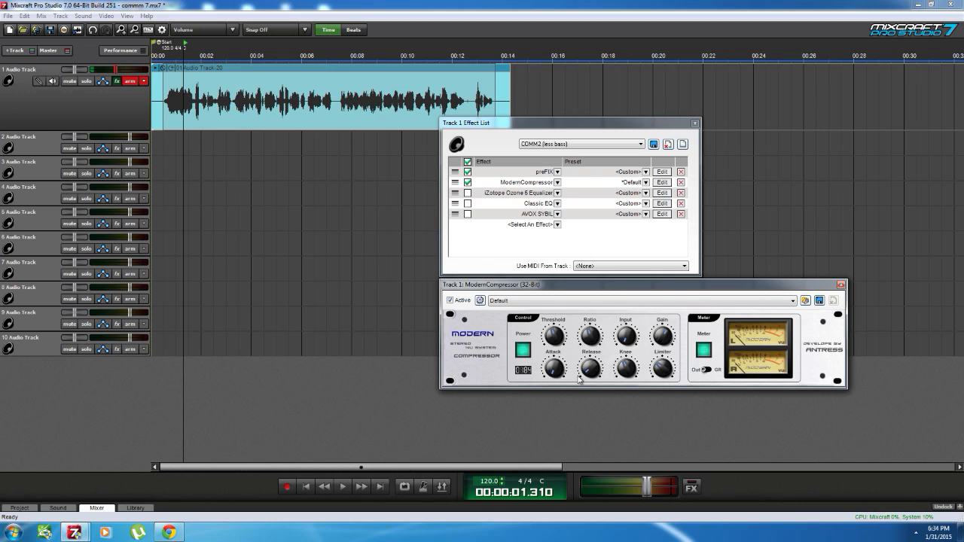
mouse_move(593, 370)
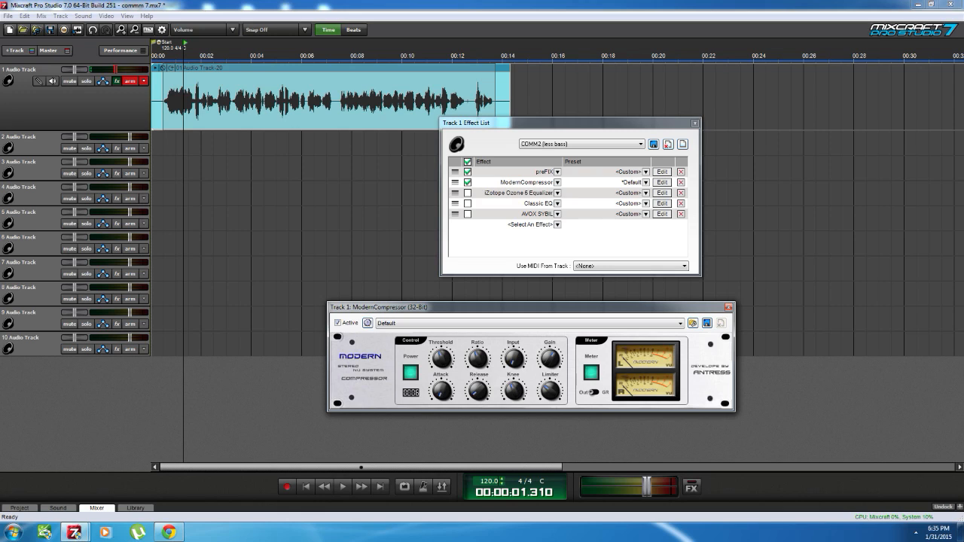
drag(528, 306, 564, 314)
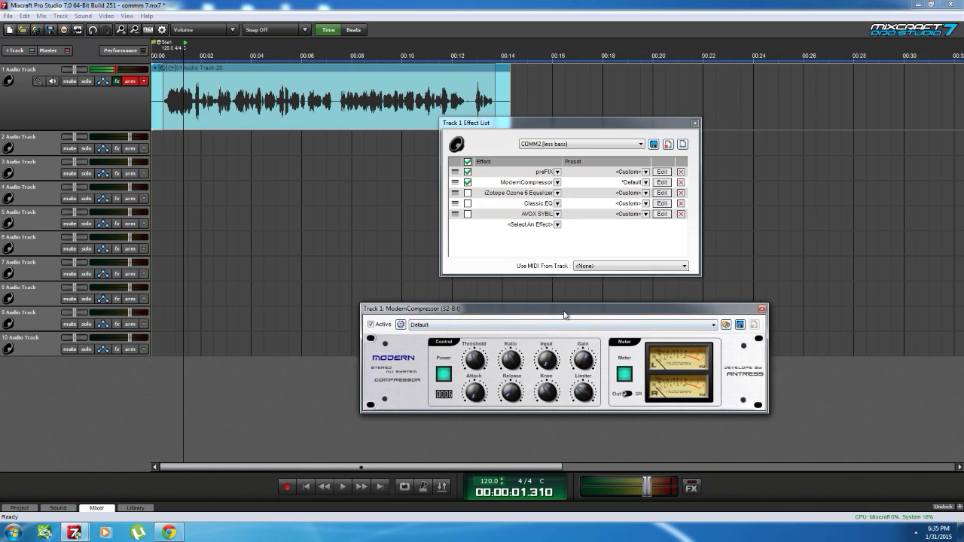
drag(565, 308, 603, 316)
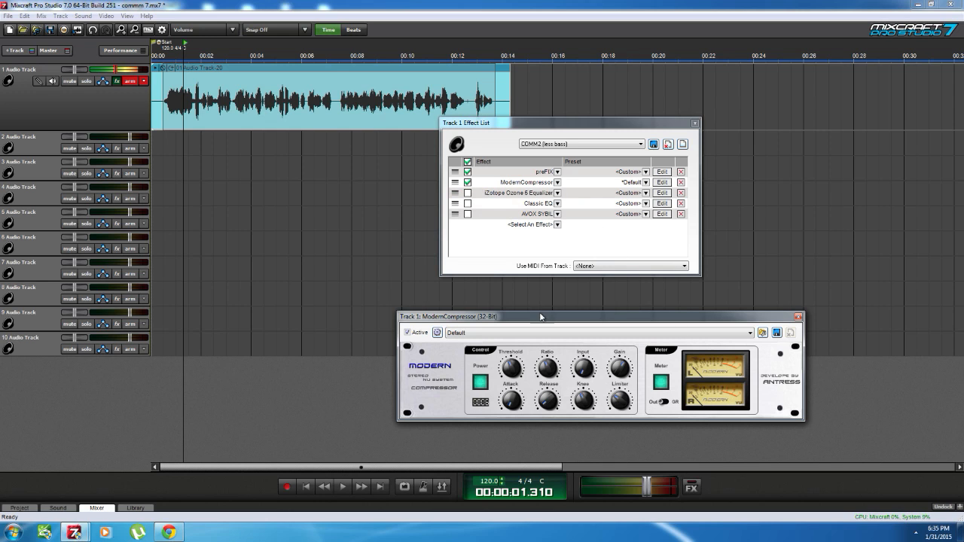
drag(540, 316, 174, 167)
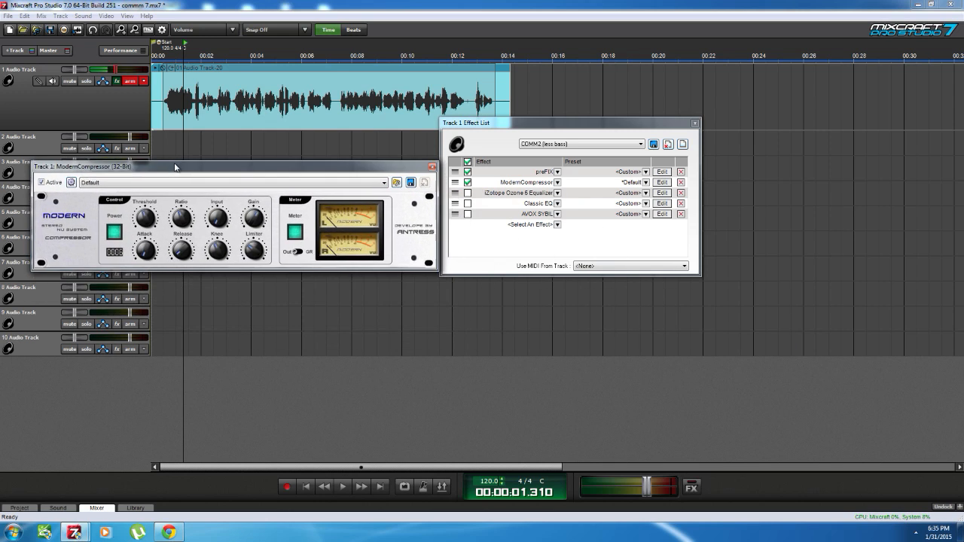
drag(175, 167, 171, 136)
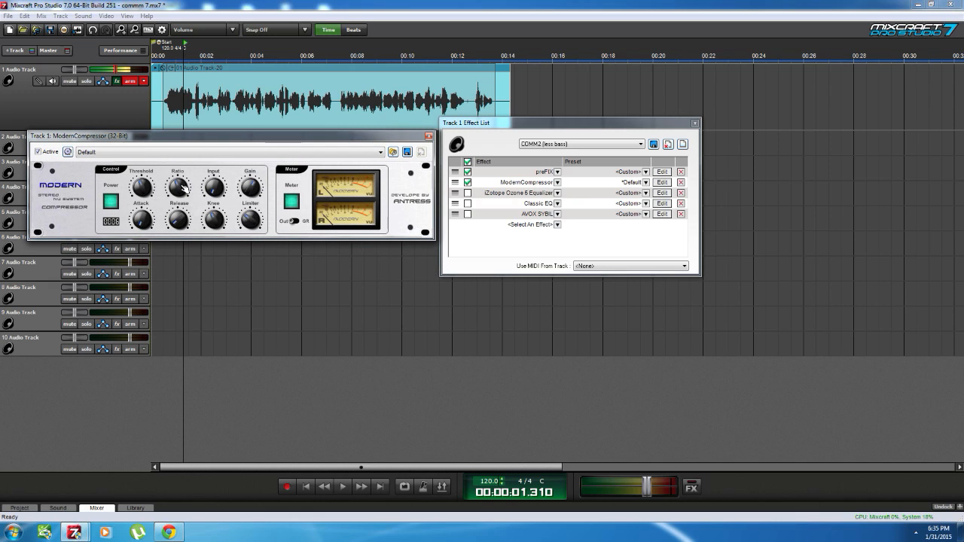
mouse_move(213, 188)
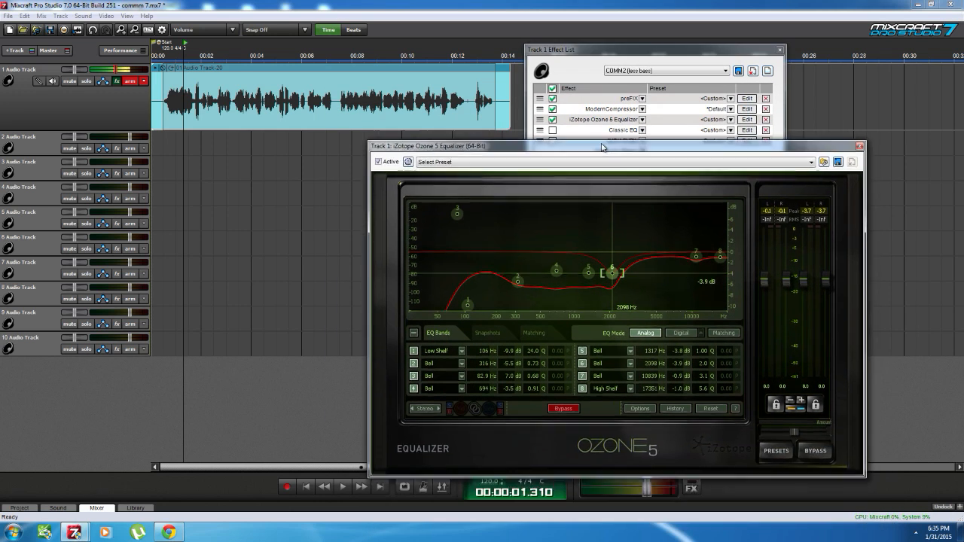
Step: Move the iZotope Ozone 5 Equalizer window for a clearer view of its EQ curve
drag(603, 147, 625, 132)
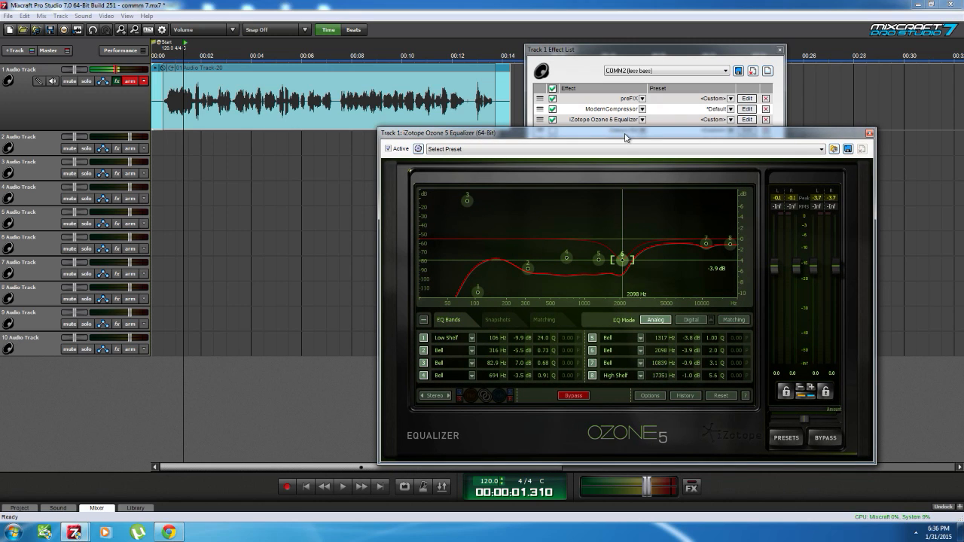
mouse_move(656, 319)
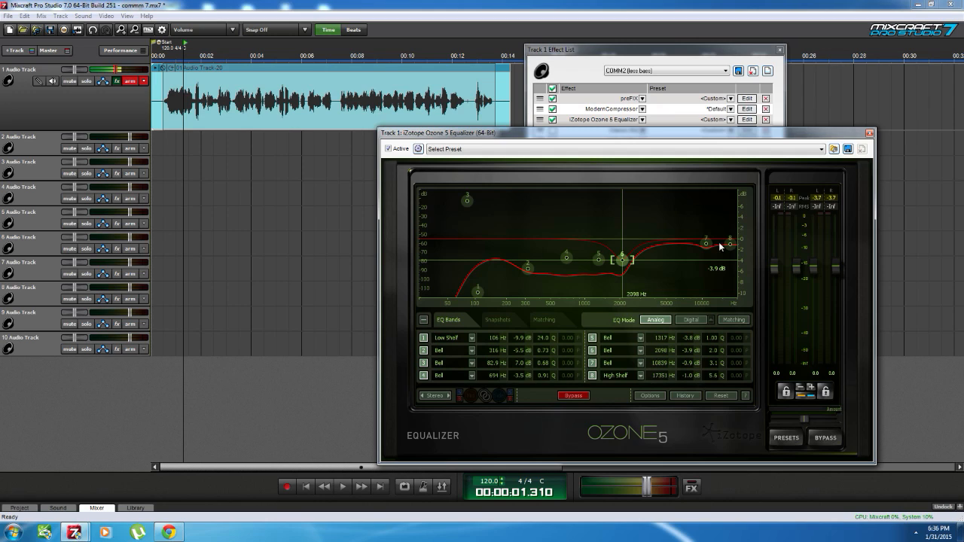
mouse_move(631, 281)
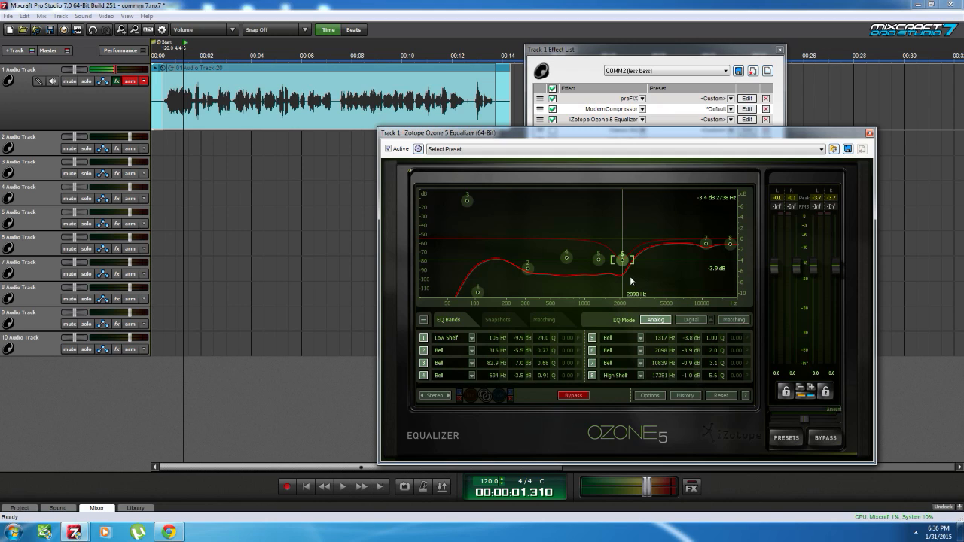
mouse_move(531, 138)
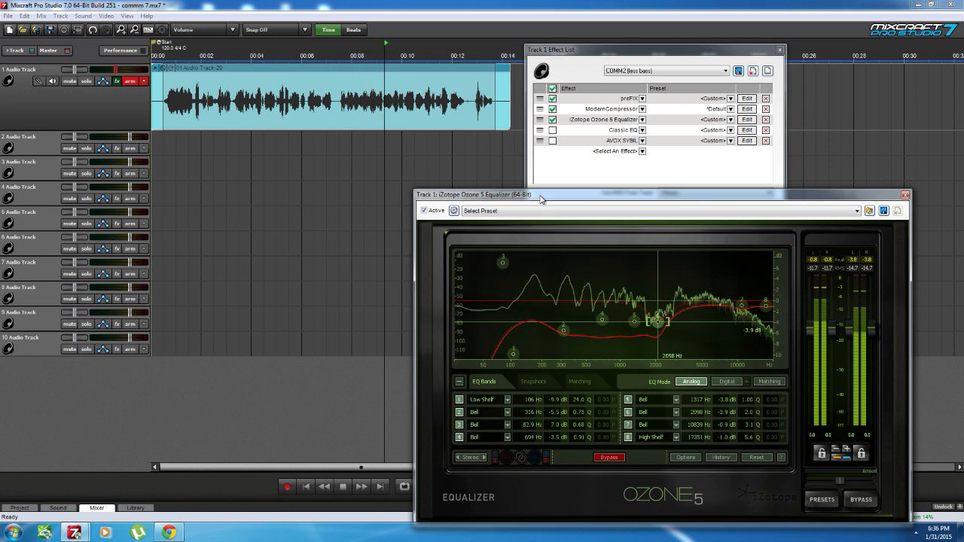
Step: Play the vocal through the Ozone equalizer, stop playback, and drag a plug-in window
click(340, 487)
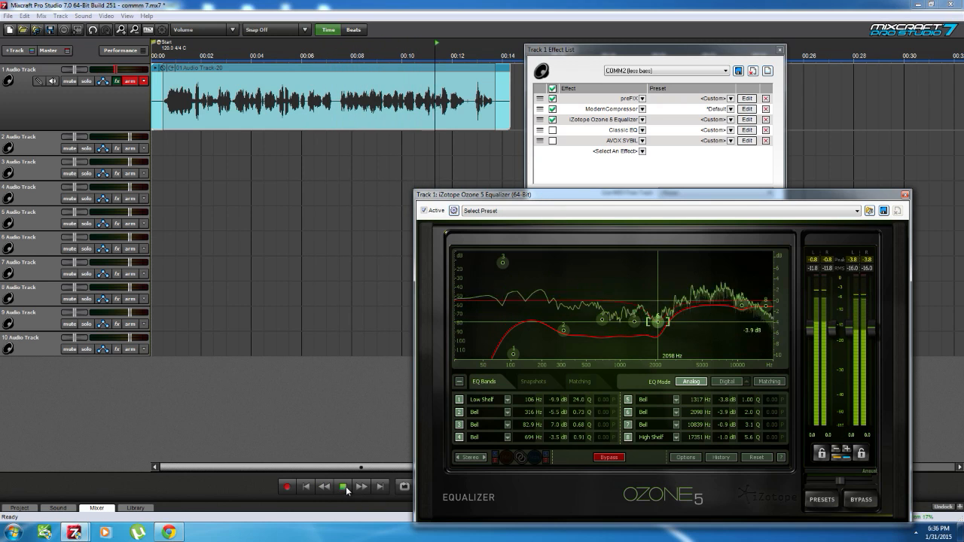
click(341, 487)
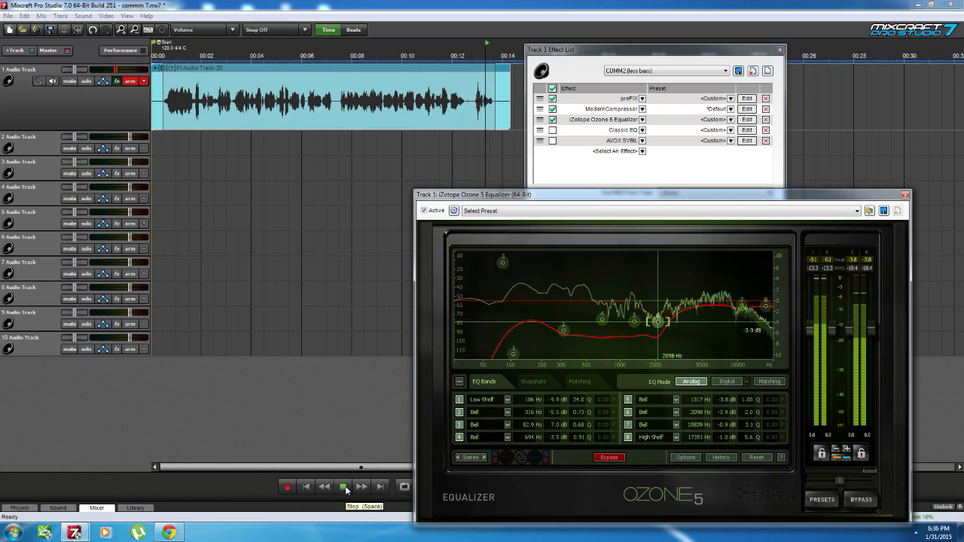
click(324, 489)
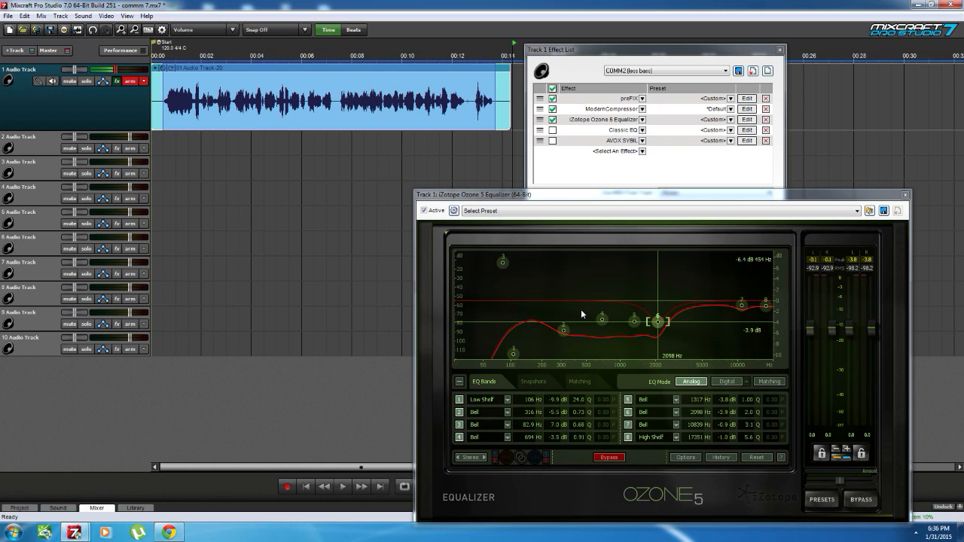
drag(659, 317, 662, 324)
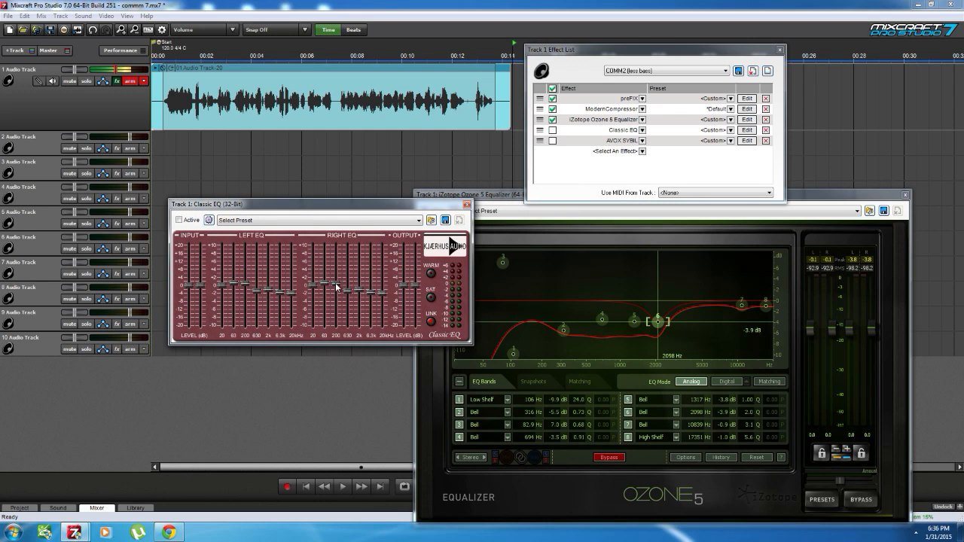
mouse_move(338, 287)
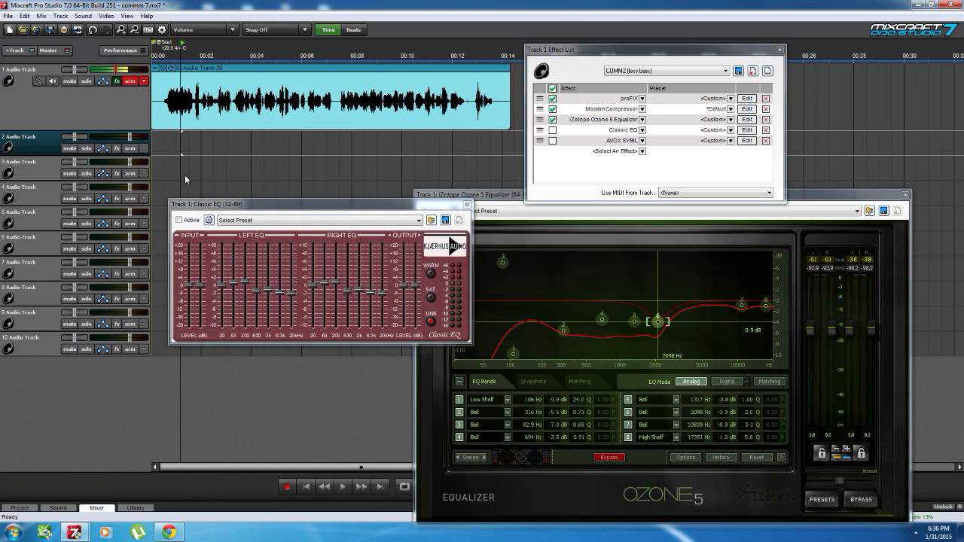
Step: Start the vocal playing through the newly activated Classic EQ
click(342, 487)
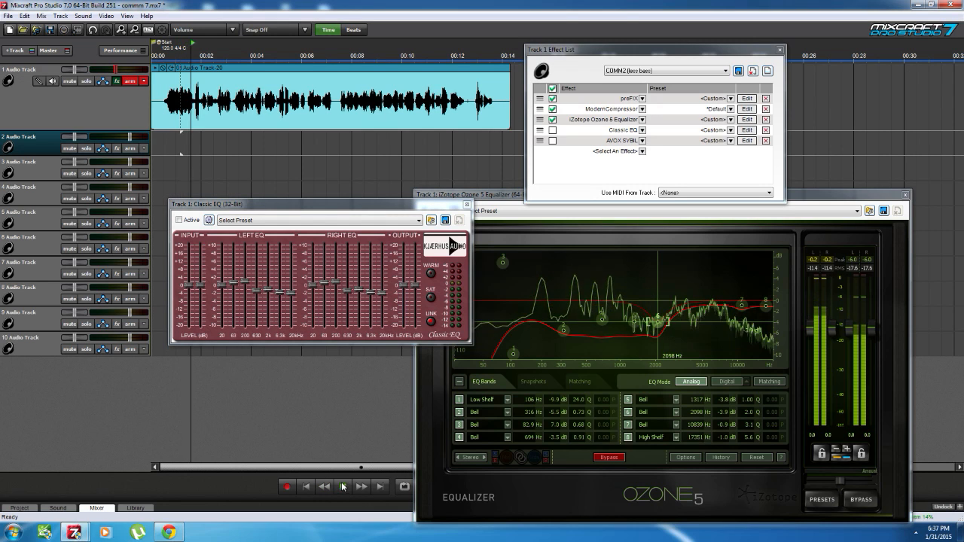
click(342, 488)
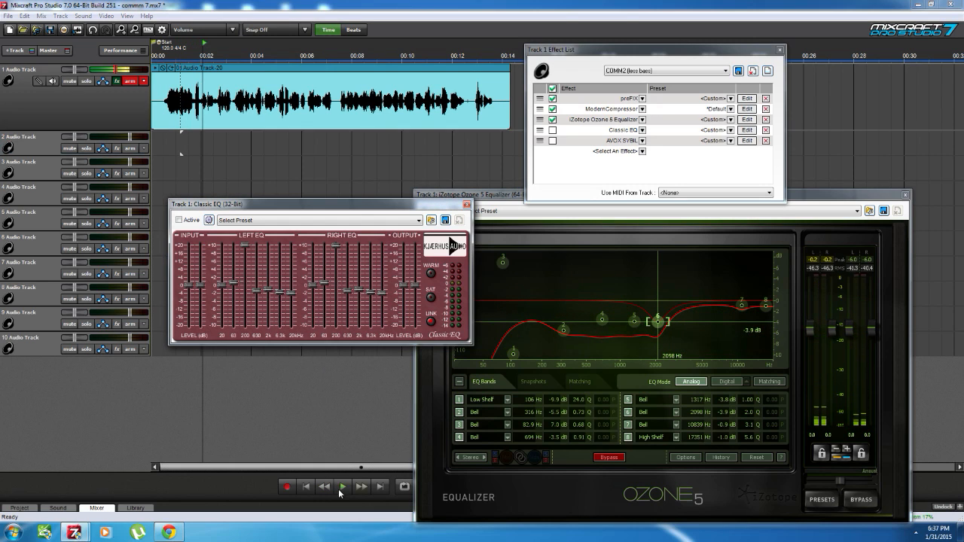
click(343, 487)
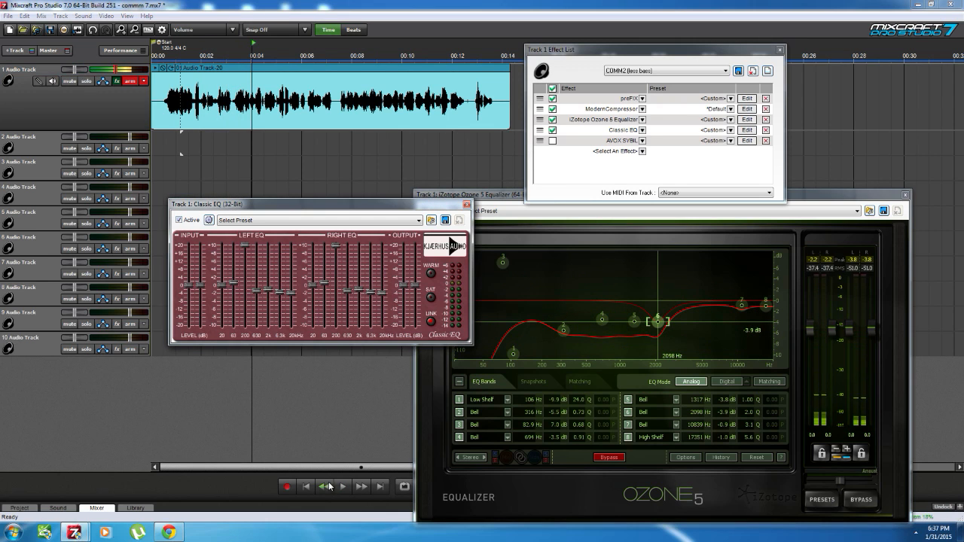
click(342, 486)
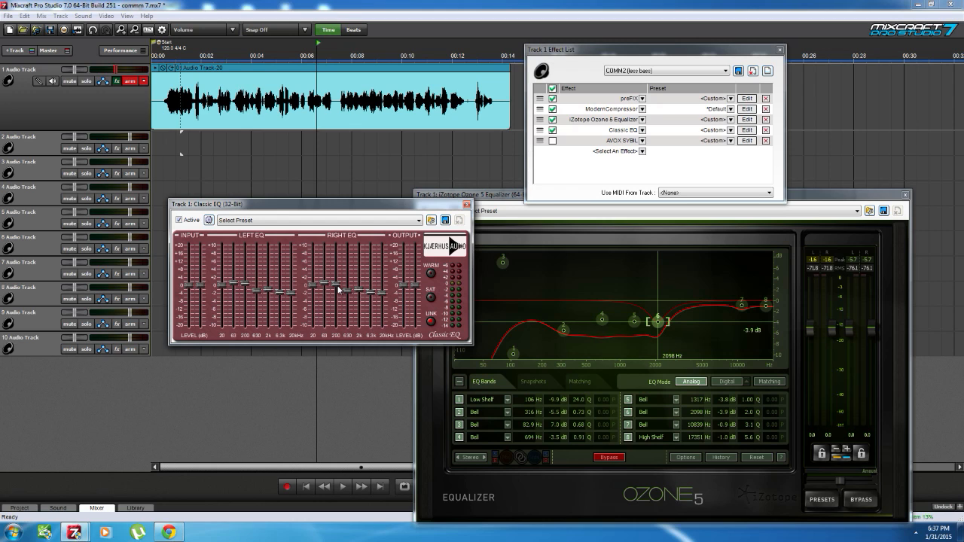
mouse_move(499, 197)
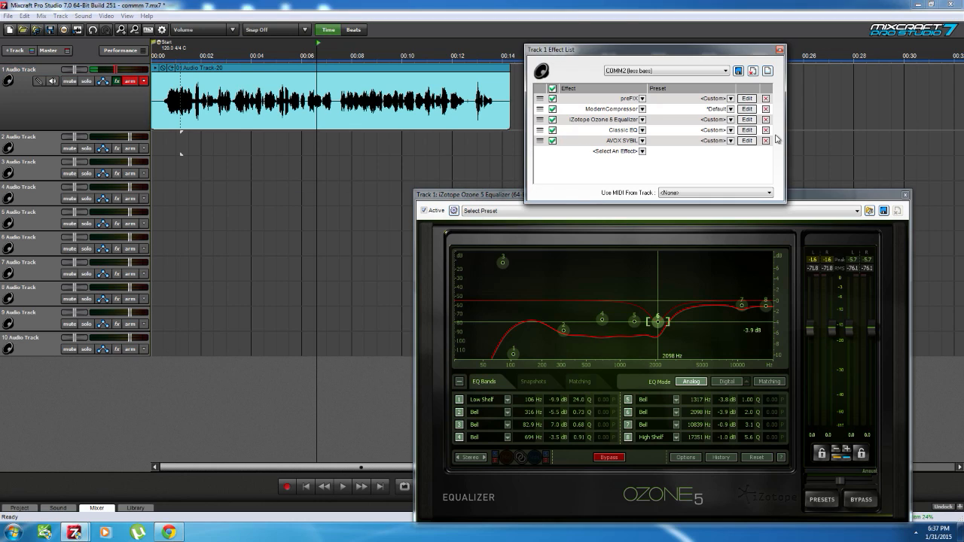
Step: Bring up the AVOX SYBIL de-esser editor to adjust its attack time
click(746, 141)
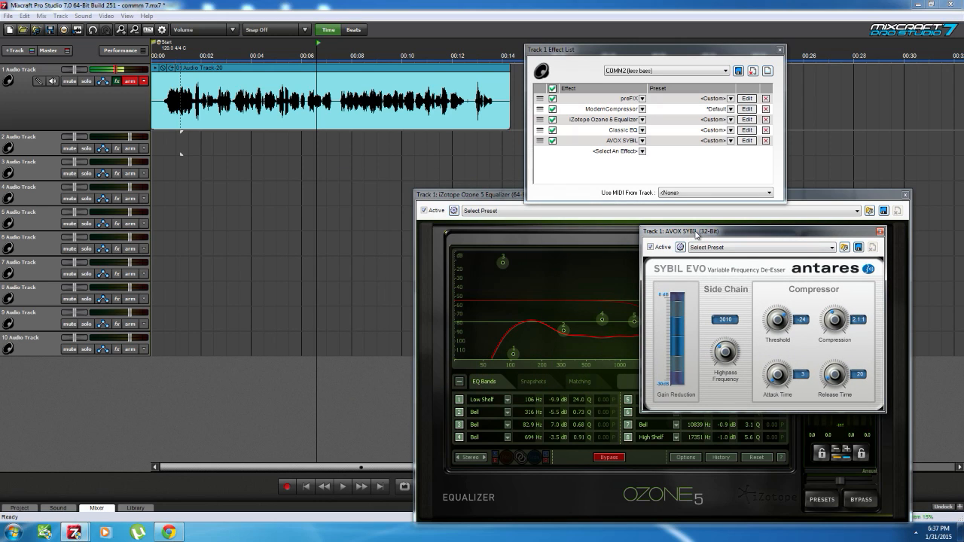
mouse_move(725, 355)
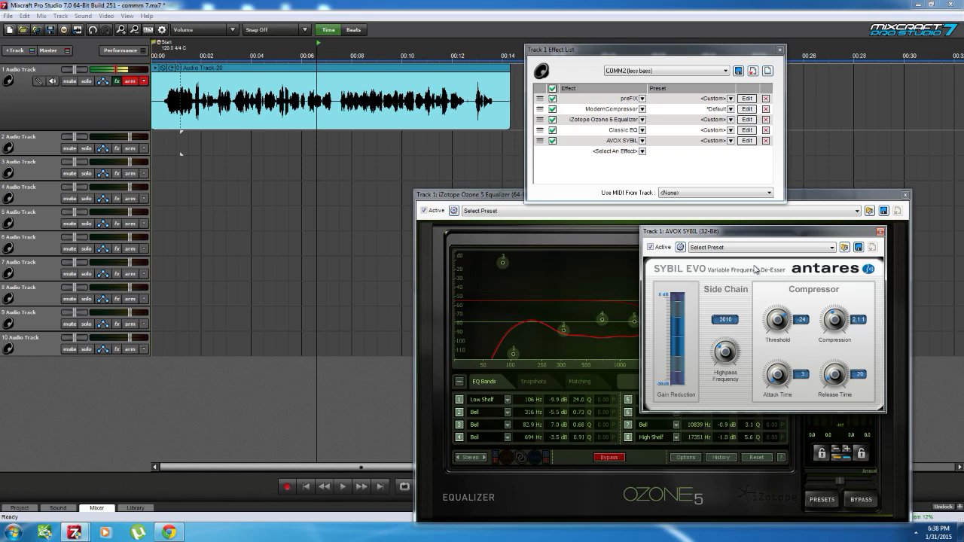
mouse_move(751, 257)
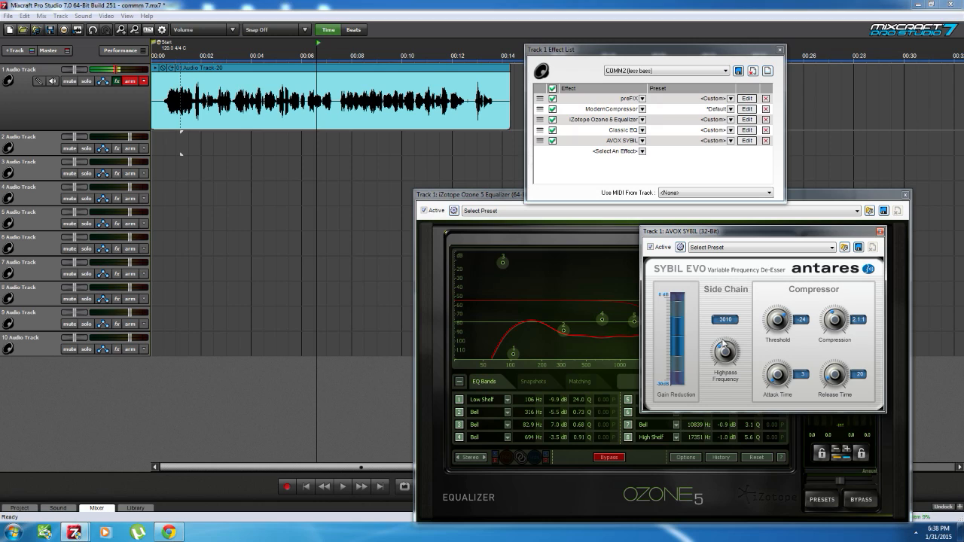
mouse_move(872, 325)
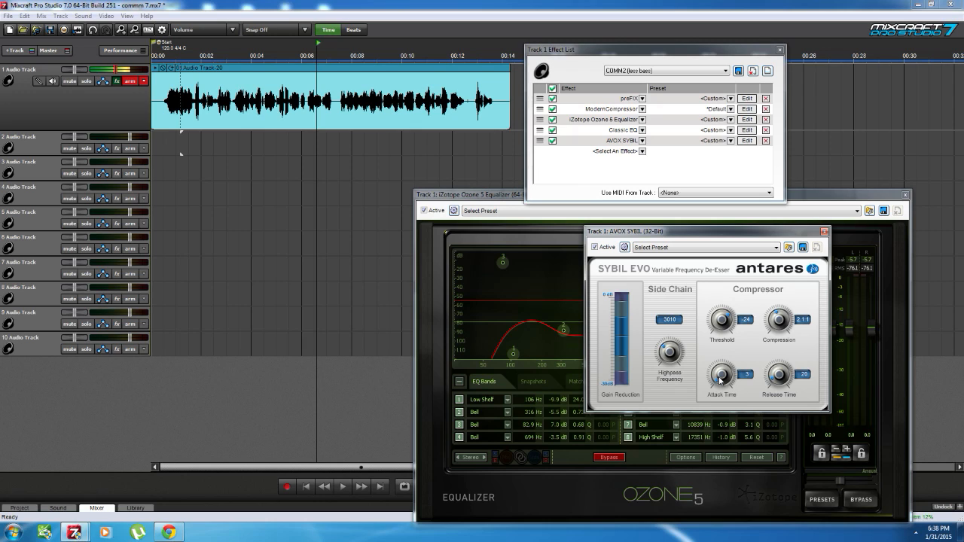
mouse_move(732, 385)
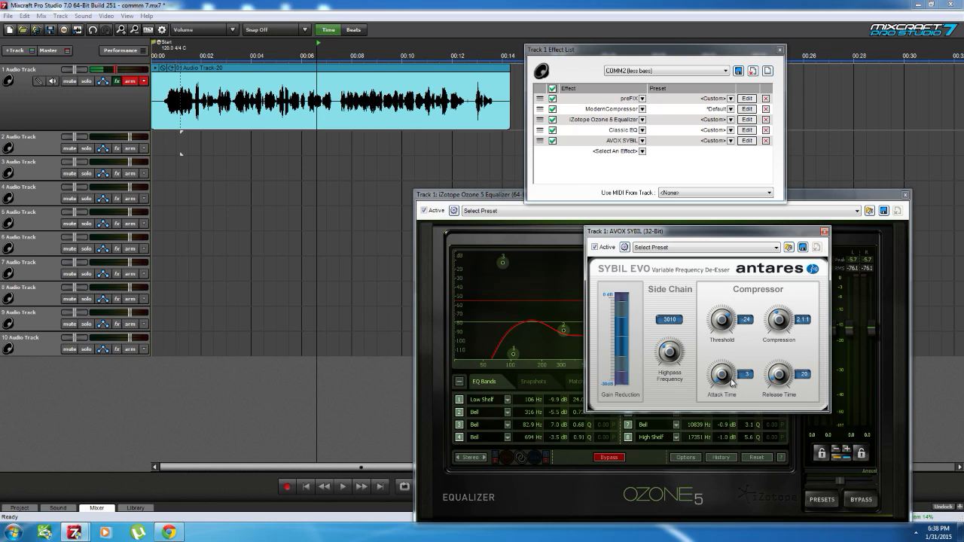
mouse_move(779, 375)
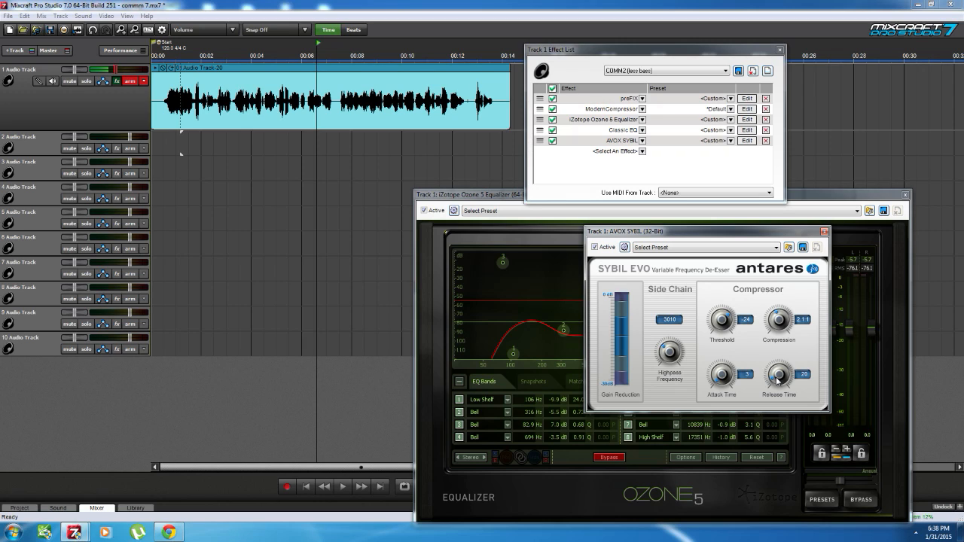
mouse_move(198, 527)
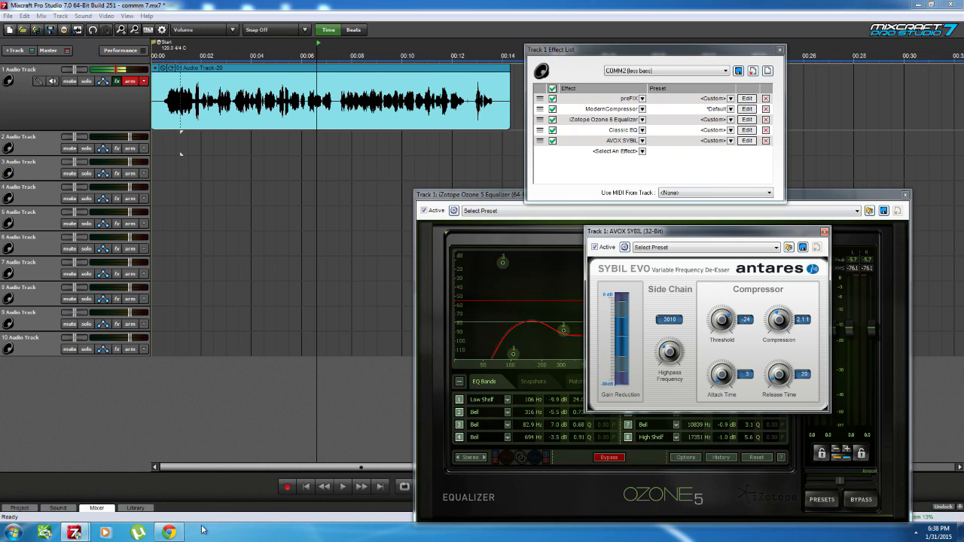
click(342, 488)
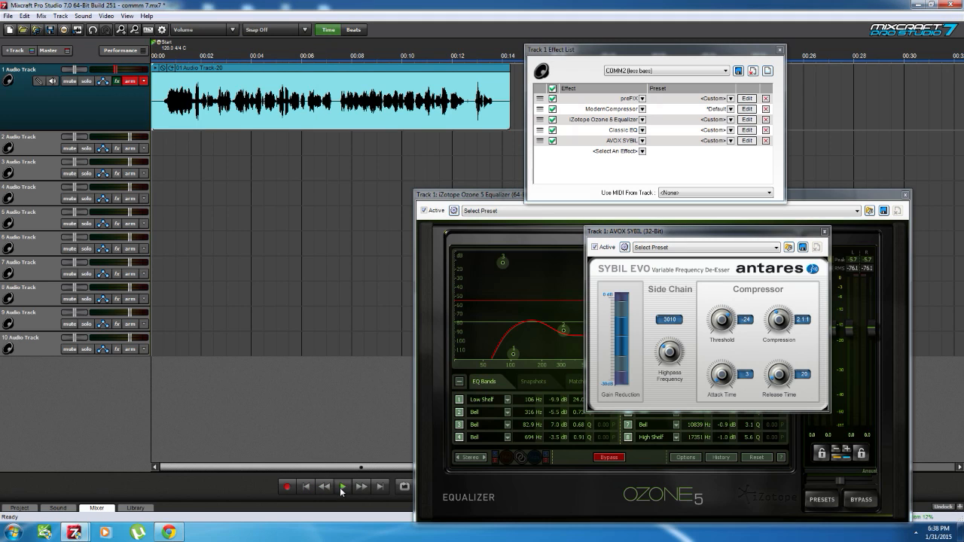
click(341, 488)
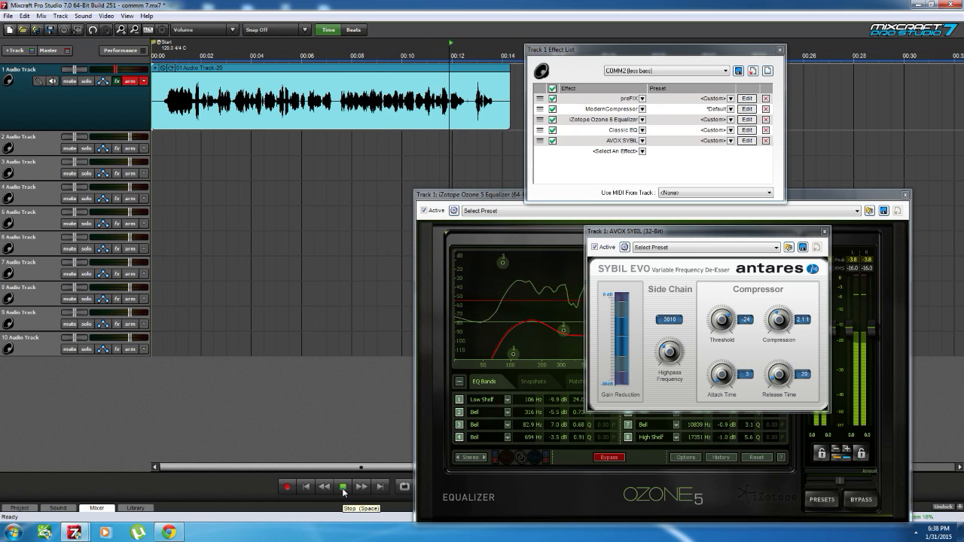
click(342, 487)
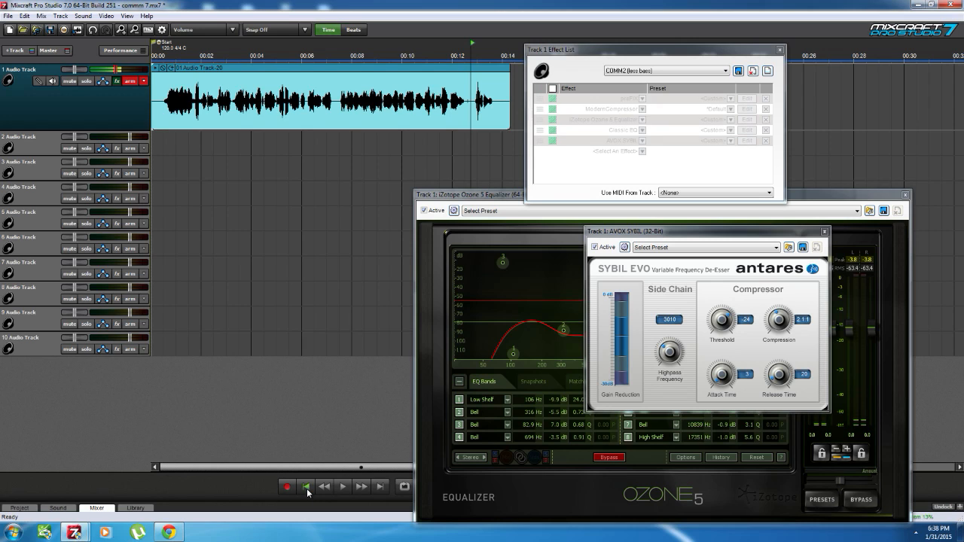
click(305, 487)
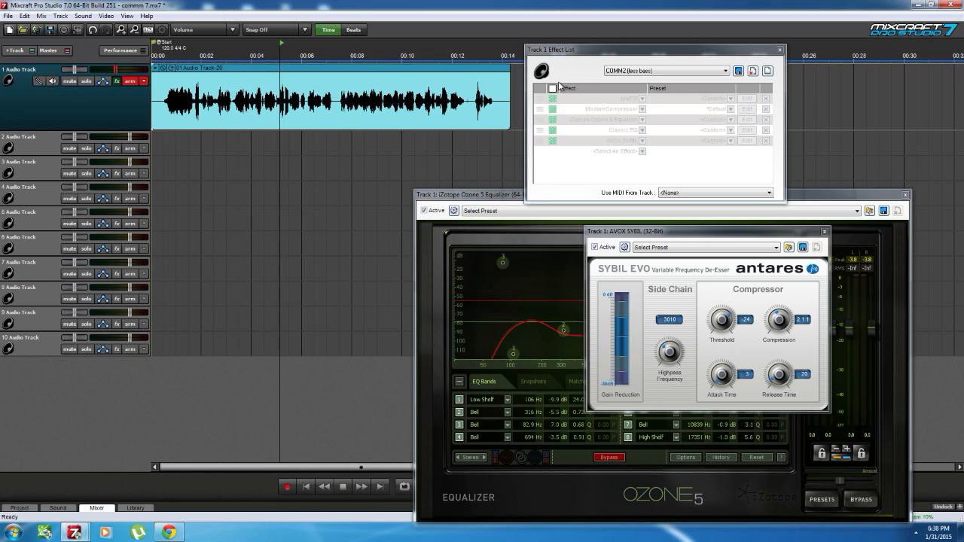
click(550, 90)
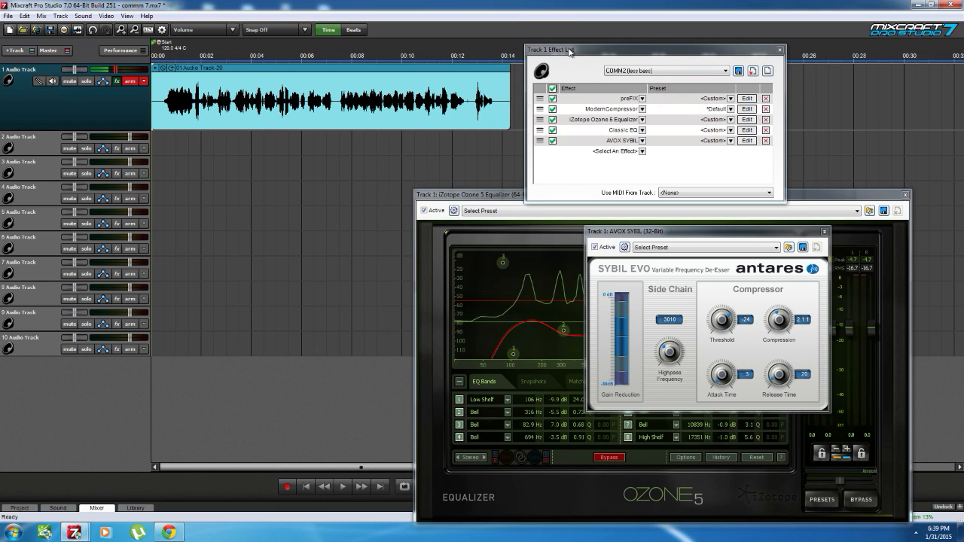
Step: Move the Effect List aside, then close and reopen the Ozone 5 equalizer
drag(569, 49, 518, 183)
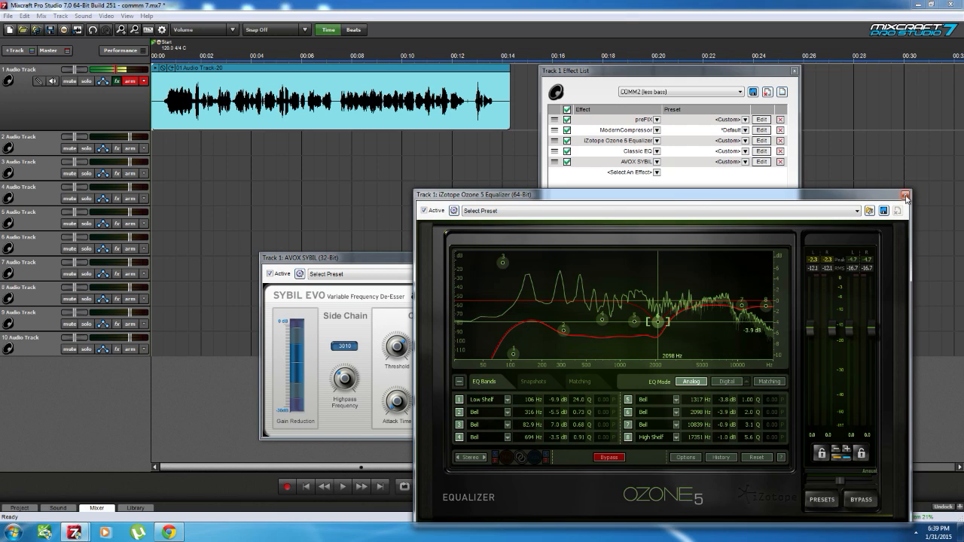
click(902, 196)
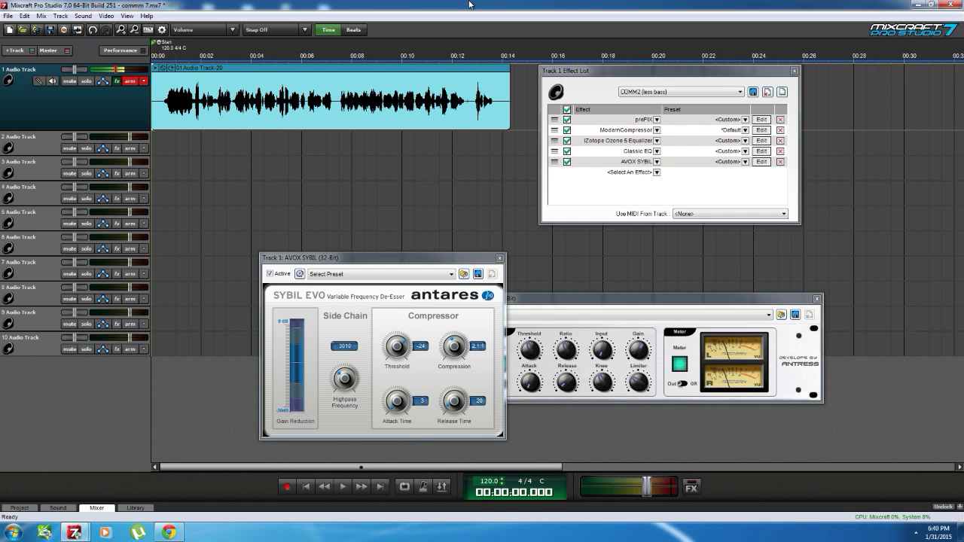
click(758, 141)
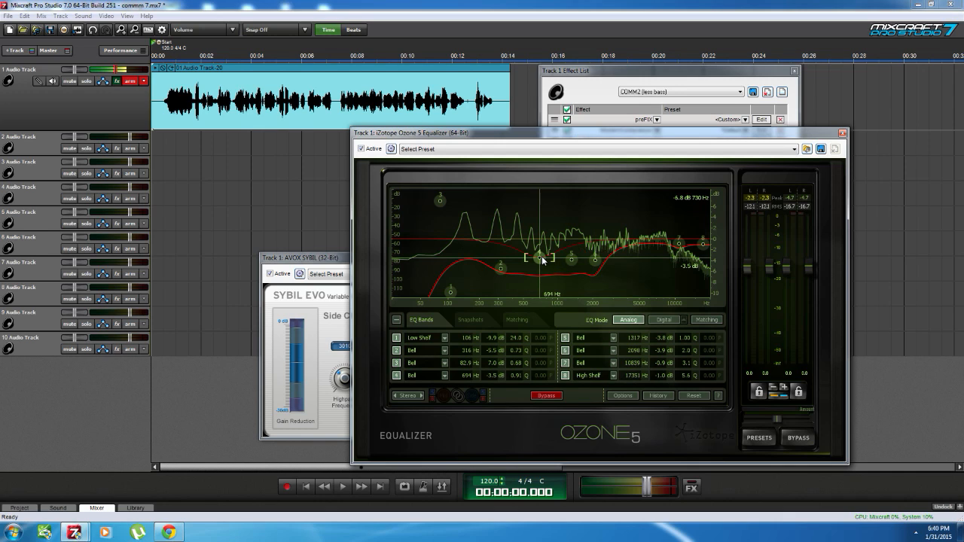
Step: Drag Ozone band 4 to a -4.7 dB cut near 660 Hz, then audition it
drag(541, 258, 546, 224)
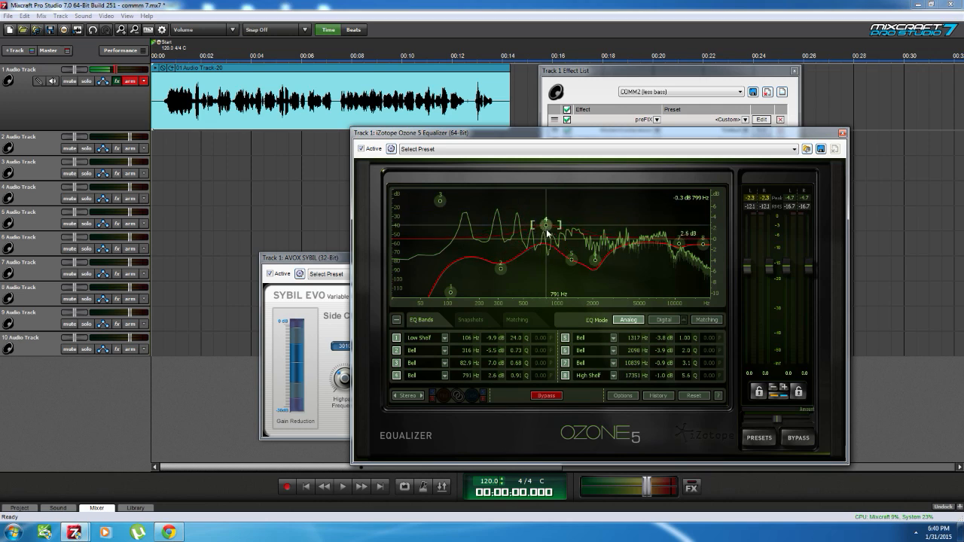
drag(546, 224, 541, 252)
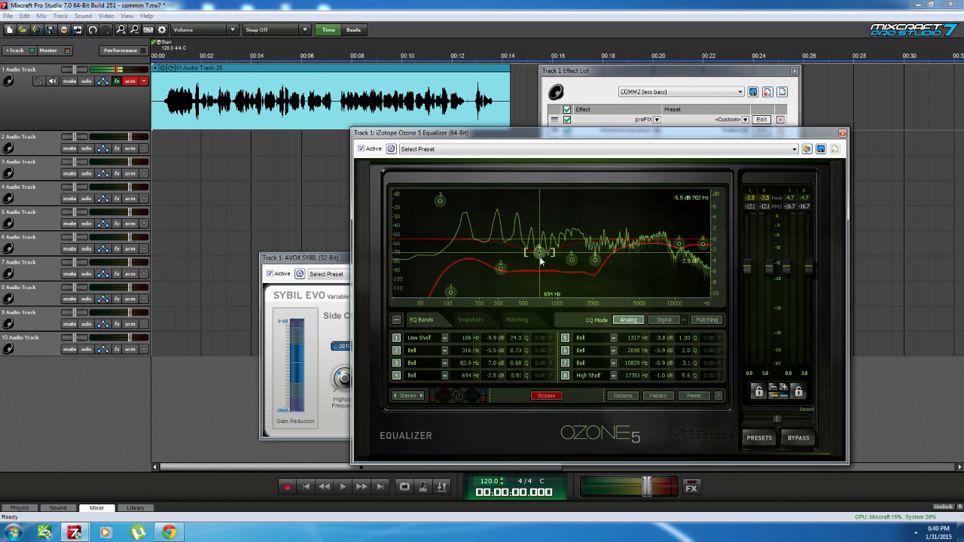
drag(540, 253, 539, 220)
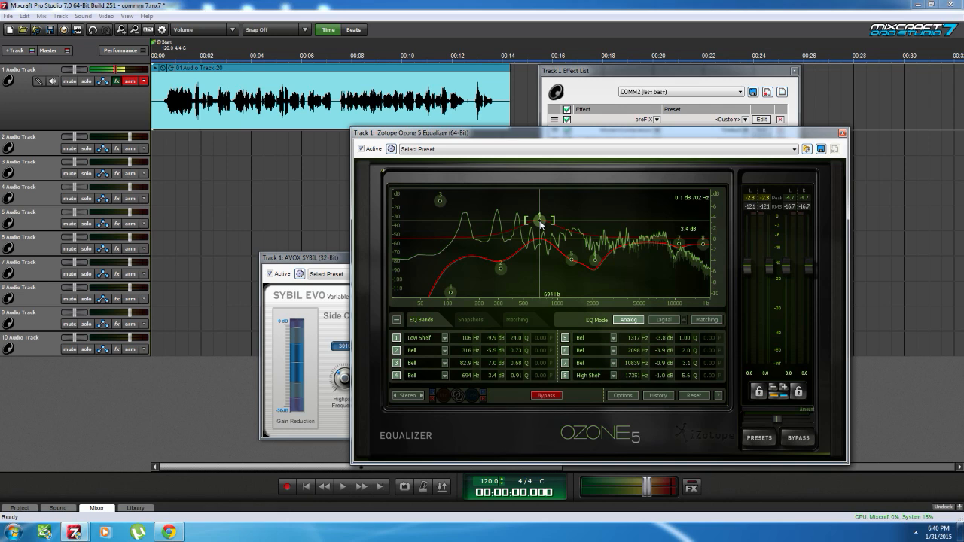
drag(539, 223, 539, 195)
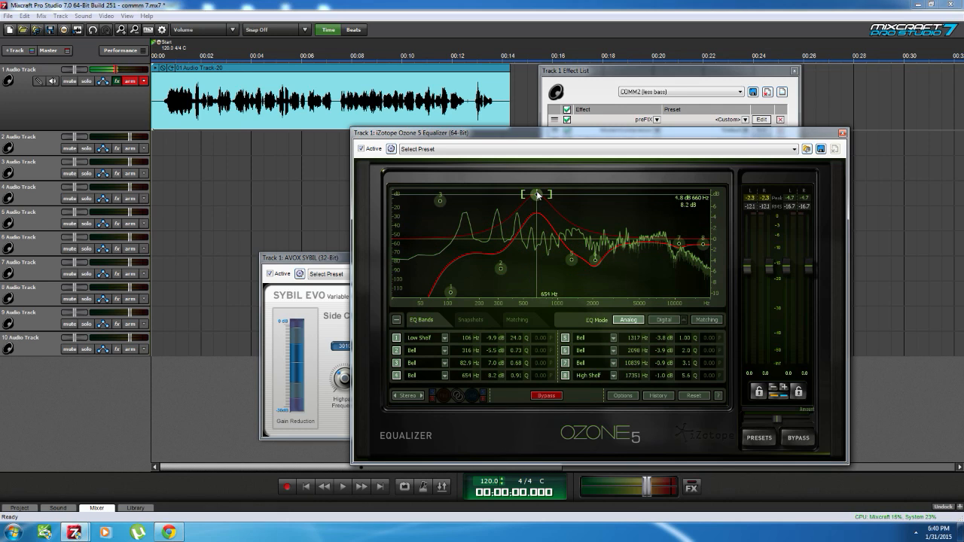
click(344, 487)
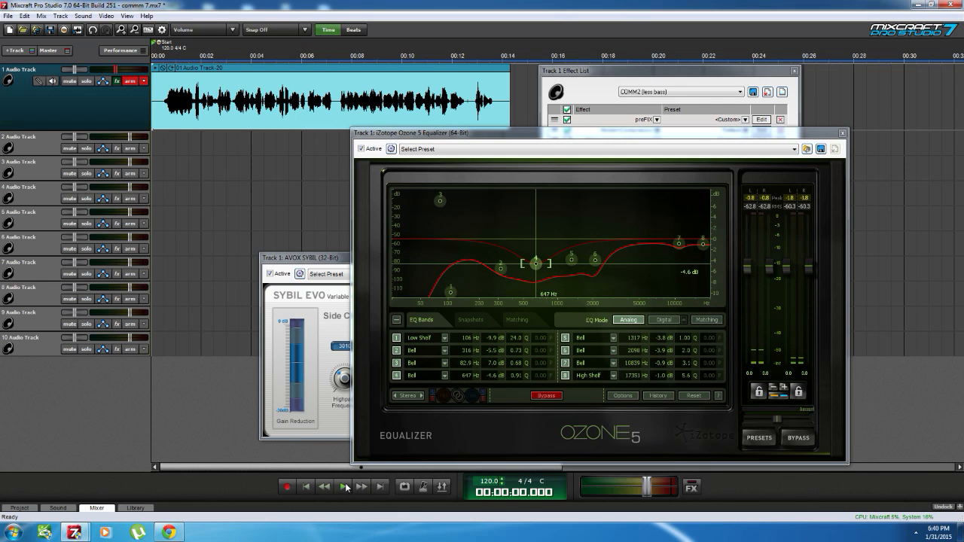
click(343, 489)
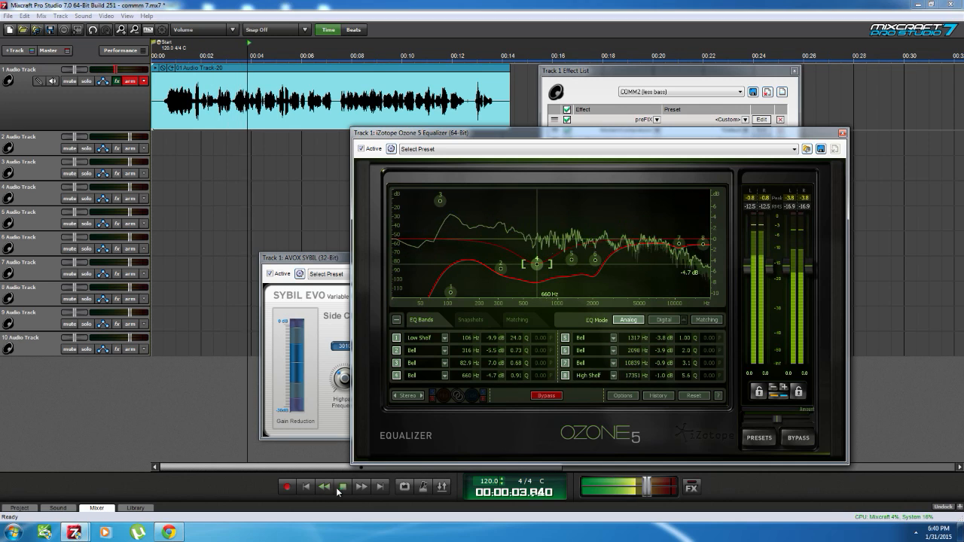
click(343, 488)
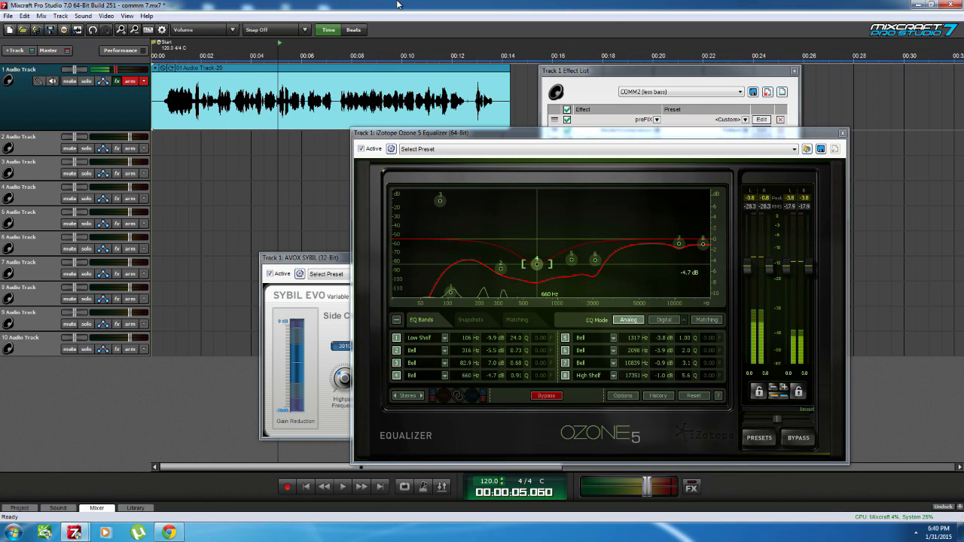